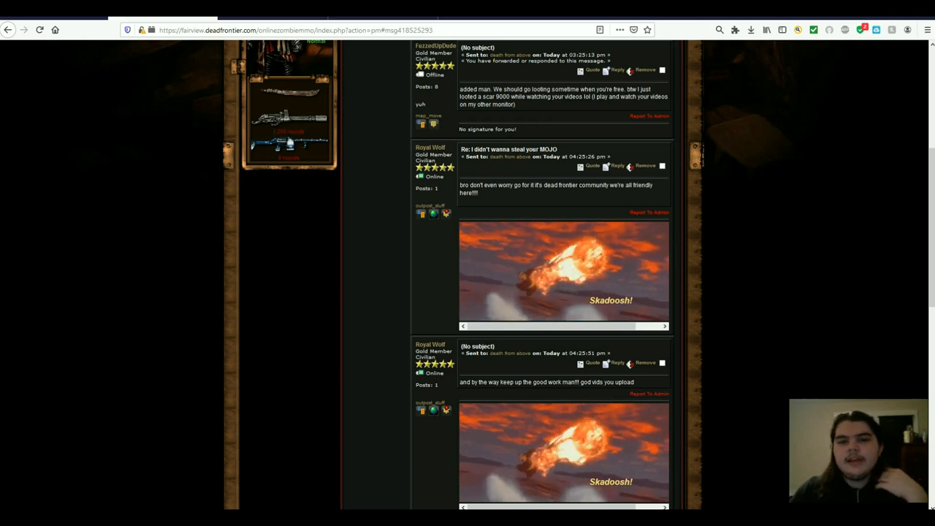
{"action": "scroll", "scroll_direction": "down", "scroll_amount": 3}
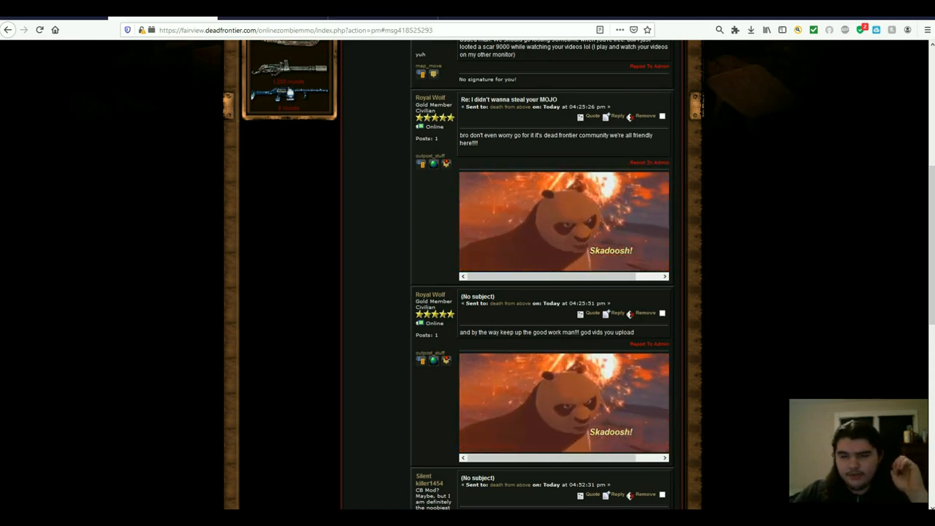
{"action": "scroll", "scroll_direction": "up", "scroll_amount": 3}
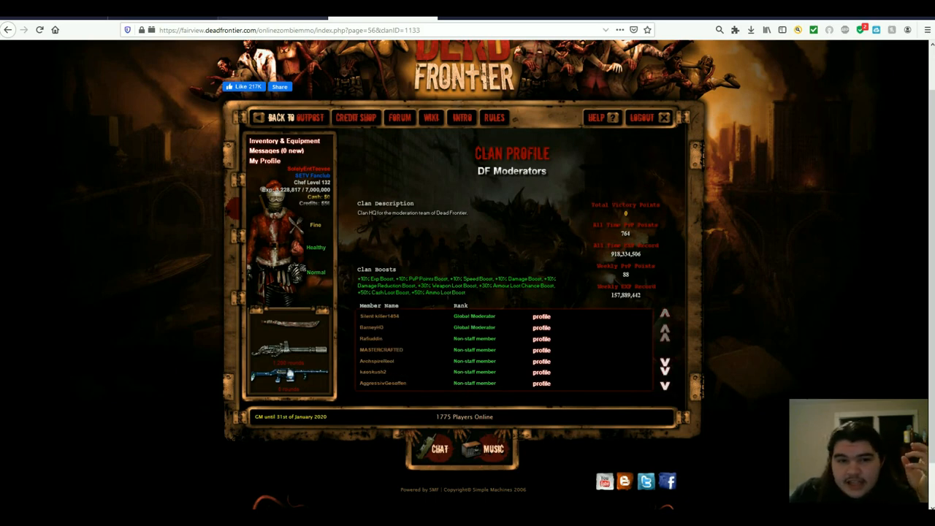
{"action": "left_click", "coordinate": [541, 316]}
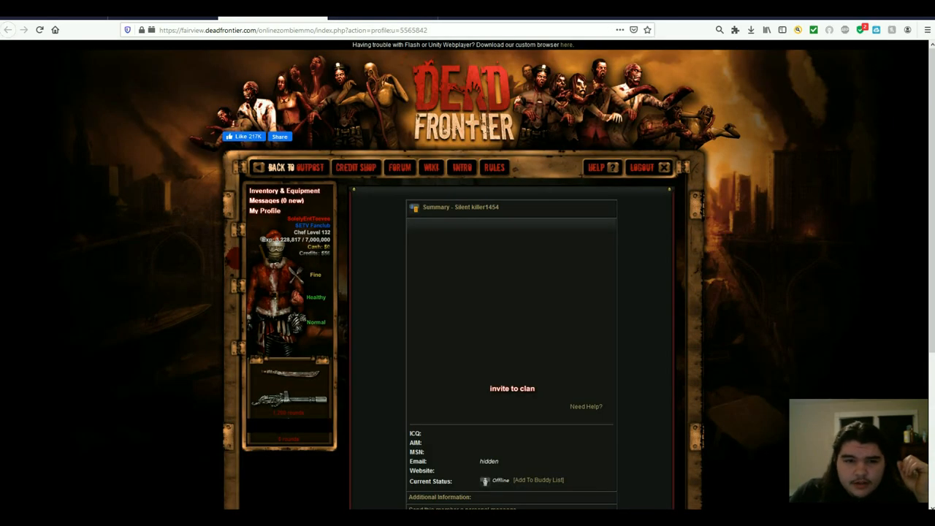